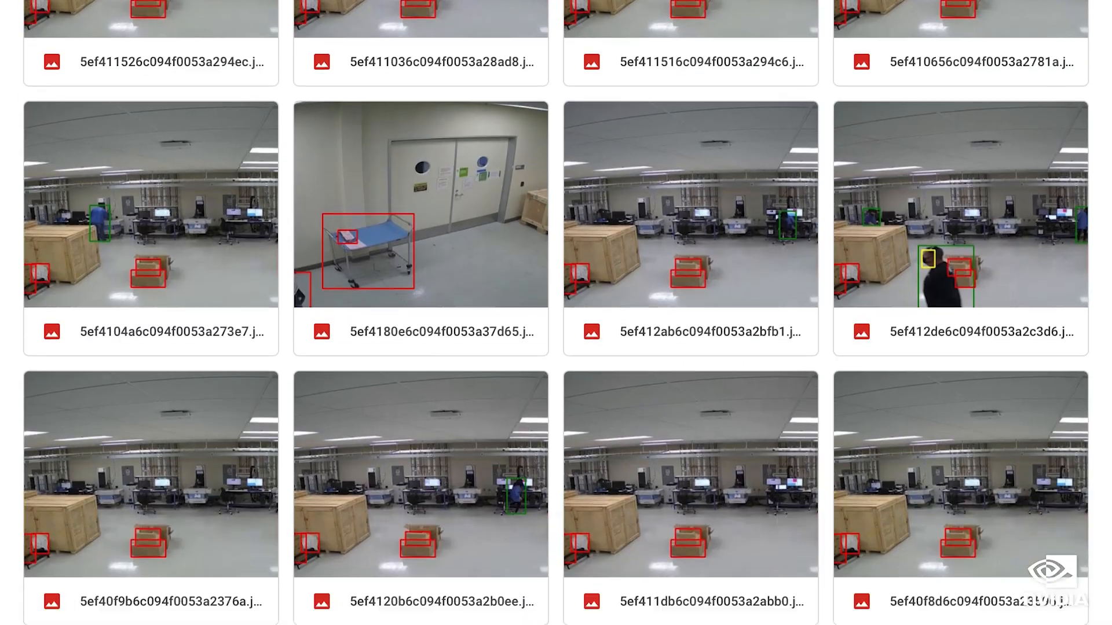
Step: Pick the PeopleNet: Optimized model and deploy it with Safety to Seattle
{"action": "scroll", "scroll_direction": "down", "scroll_amount": 3}
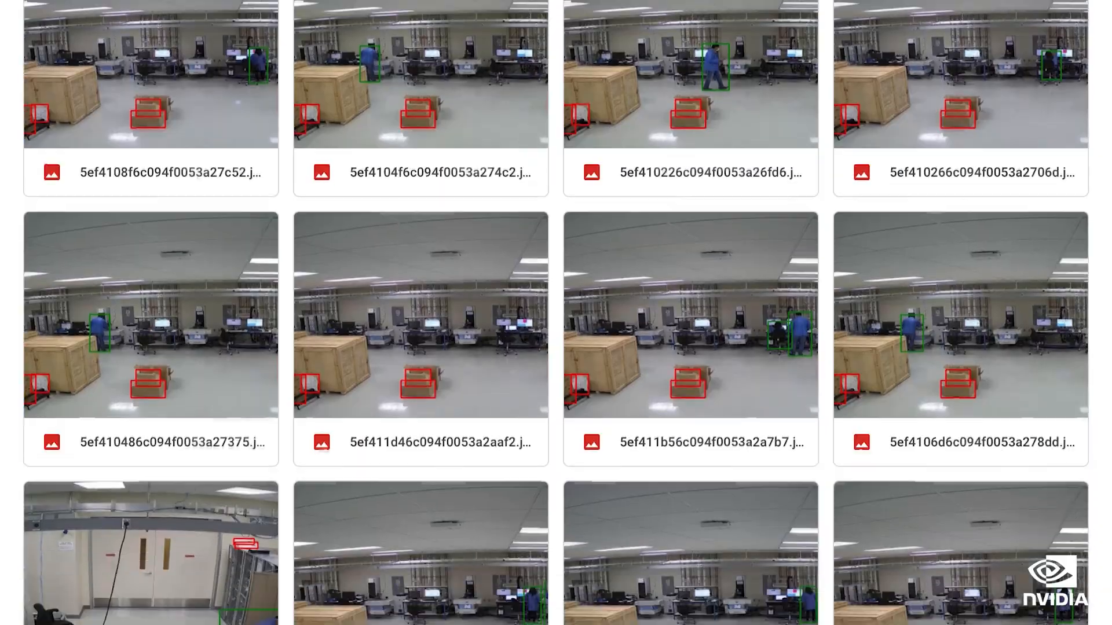
{"action": "scroll", "scroll_direction": "down", "scroll_amount": 3}
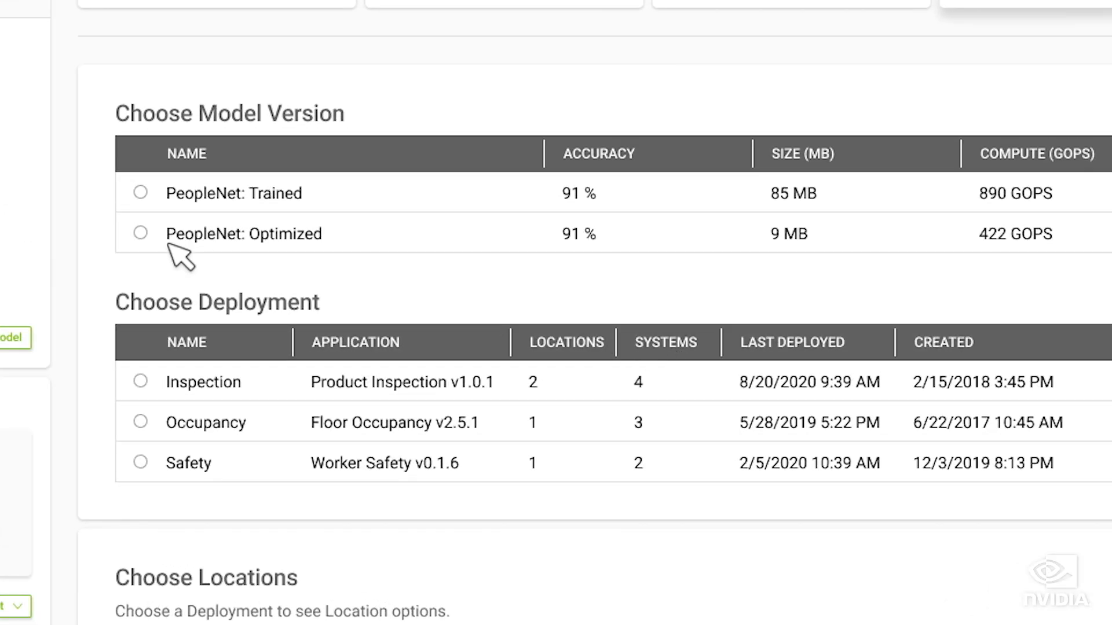
{"action": "left_click", "coordinate": [139, 464]}
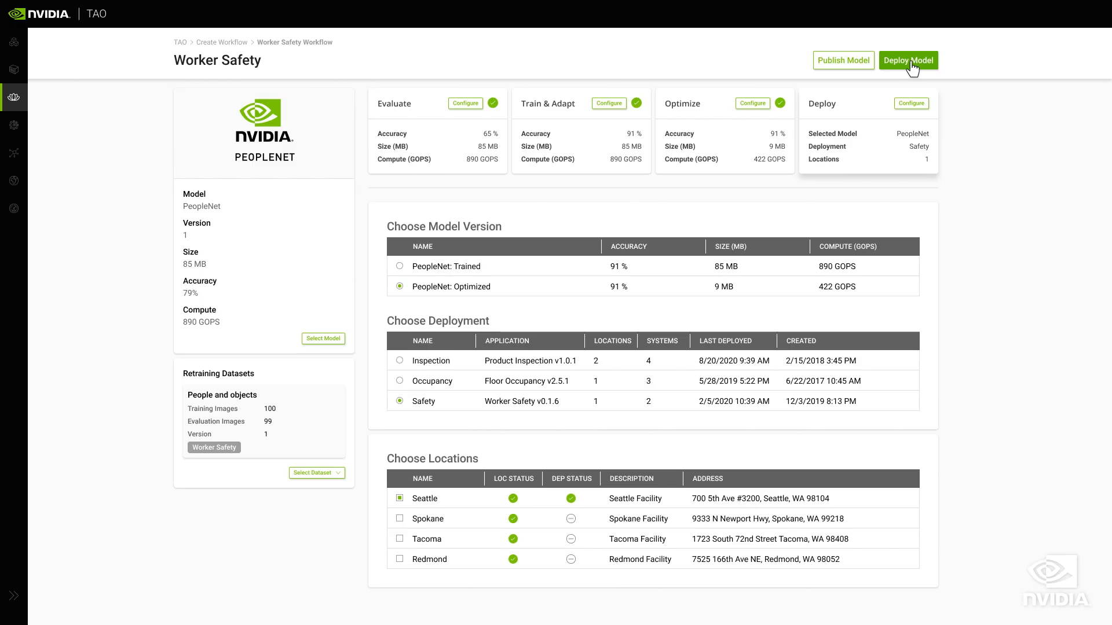
{"action": "left_click", "coordinate": [907, 60]}
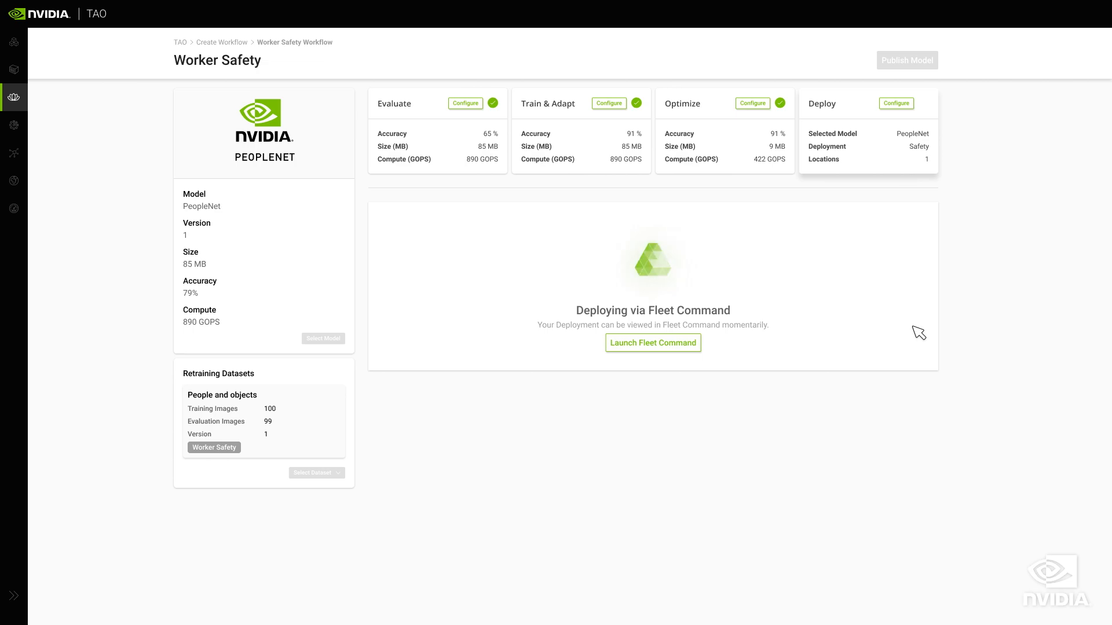